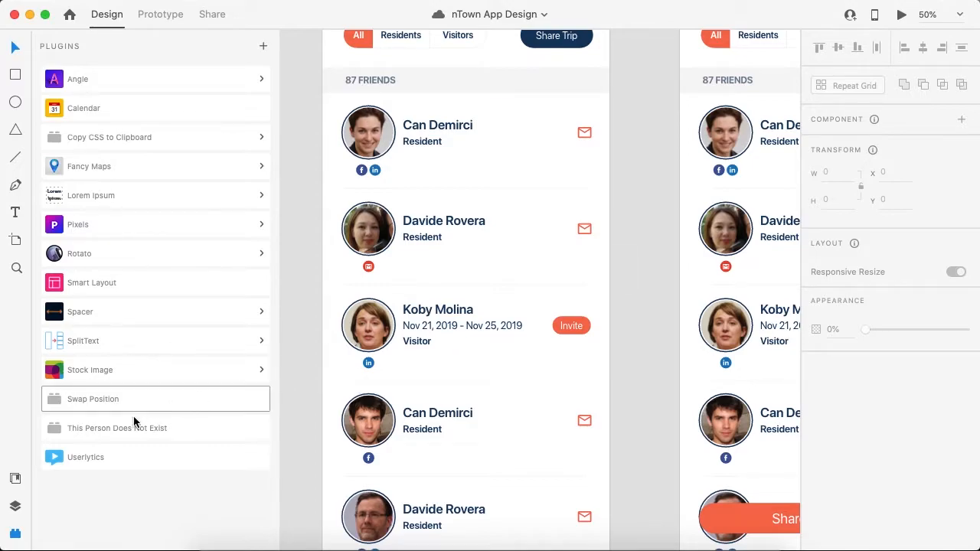
mouse_move(559, 389)
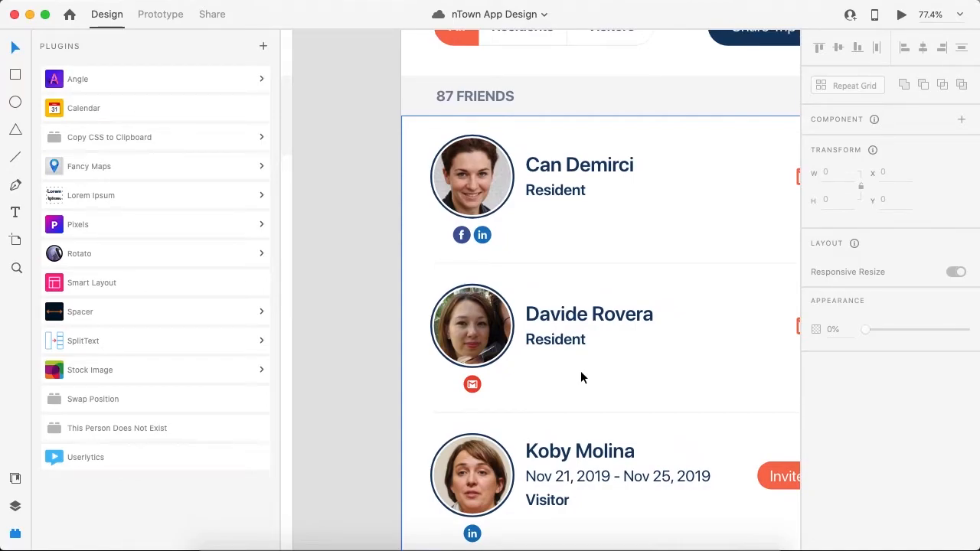
- Search Google for "face images" in Safari and copy a young man's portrait from the results
key("cmd+tab")
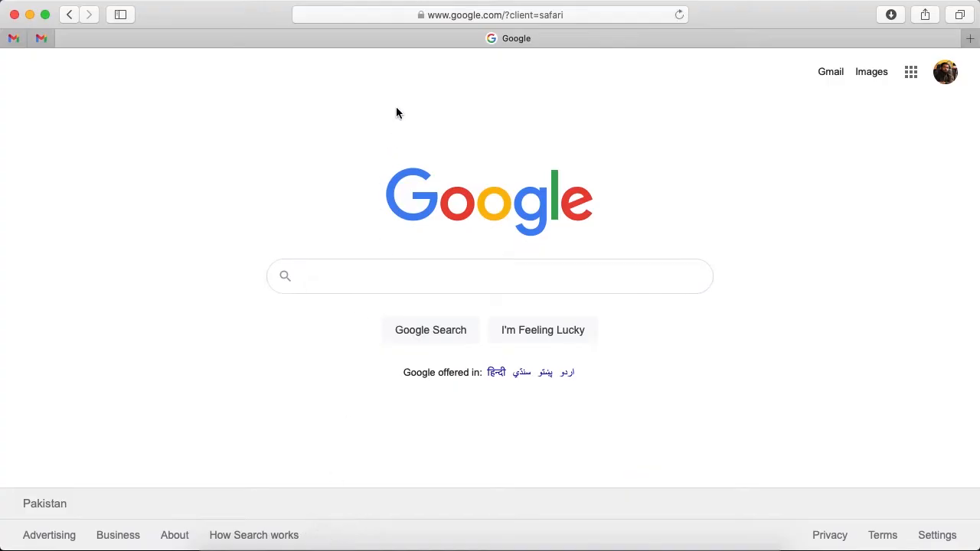
mouse_move(438, 297)
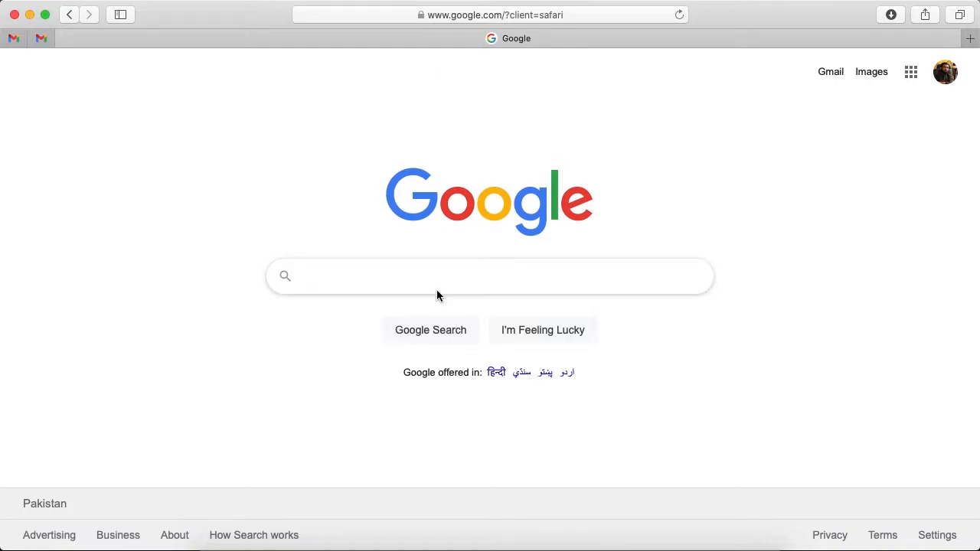
type("face images")
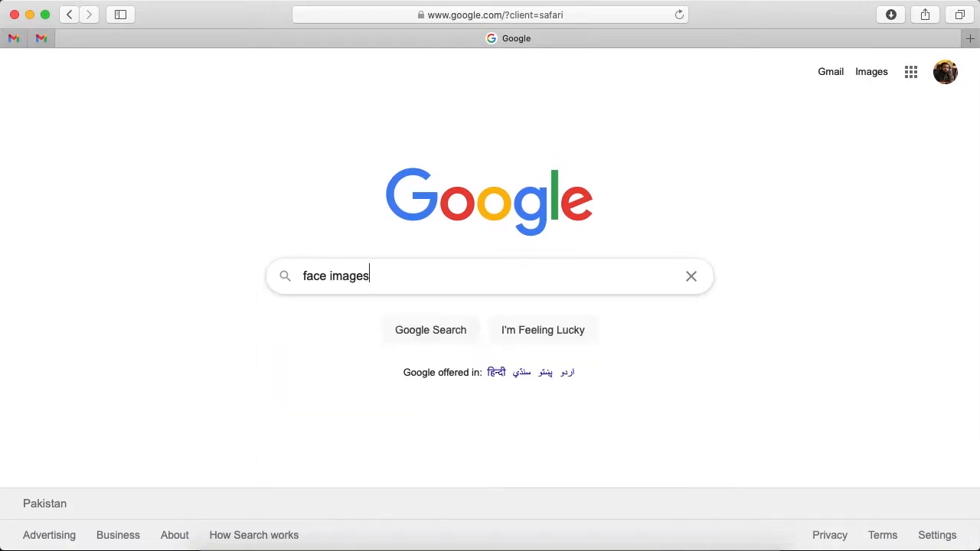
key("Return")
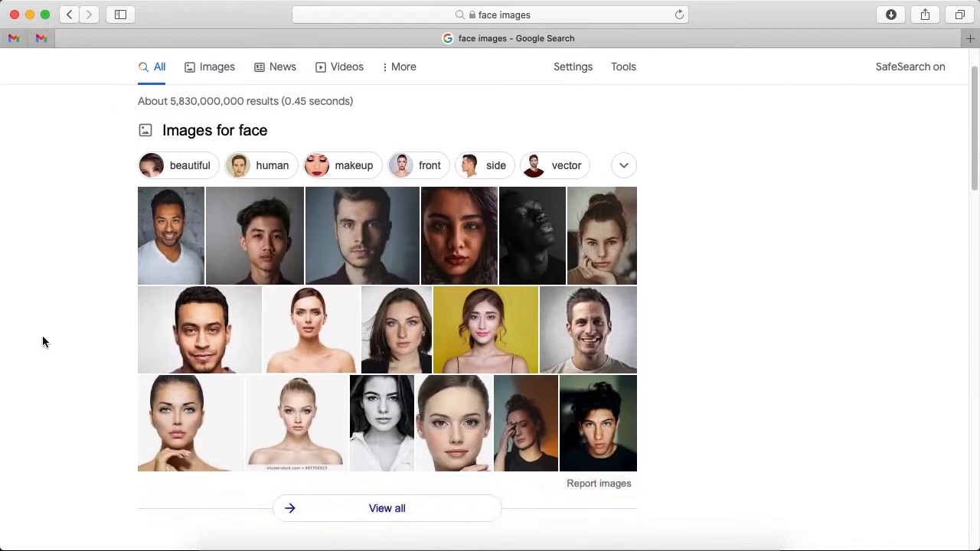
scroll("down", 3)
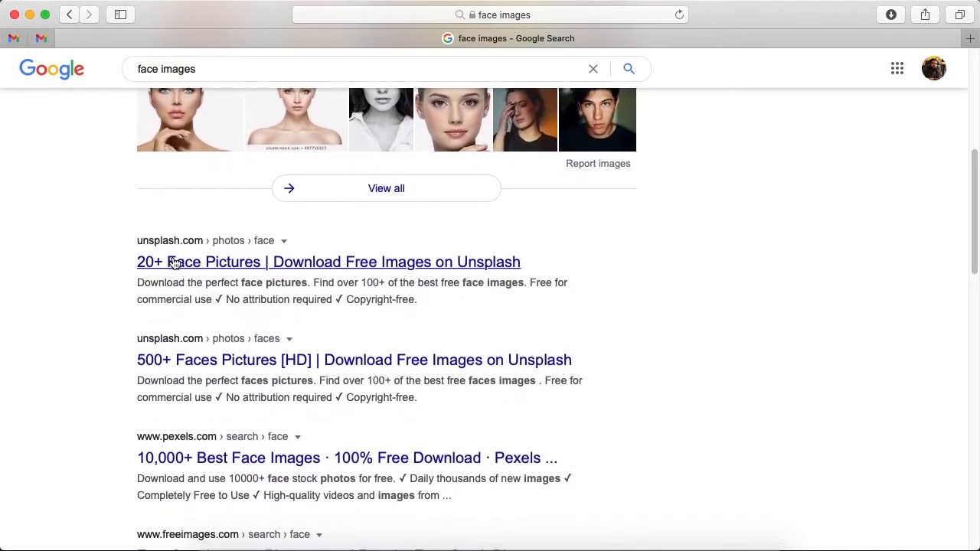
scroll("up", 3)
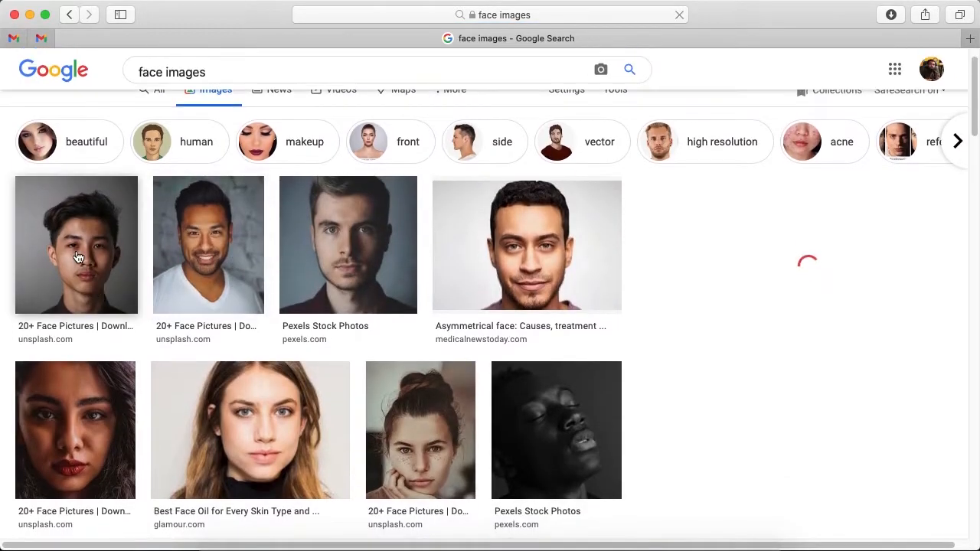
right_click(77, 246)
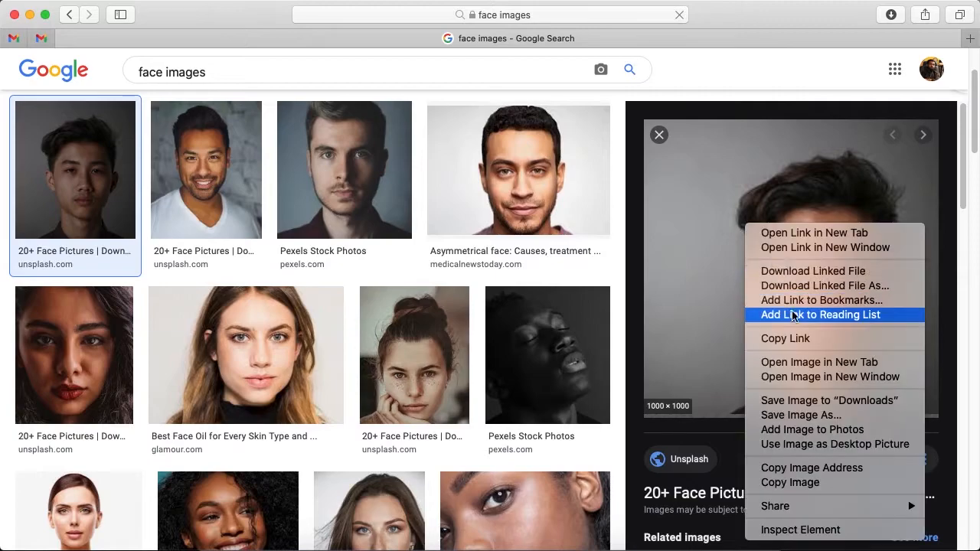
mouse_move(772, 482)
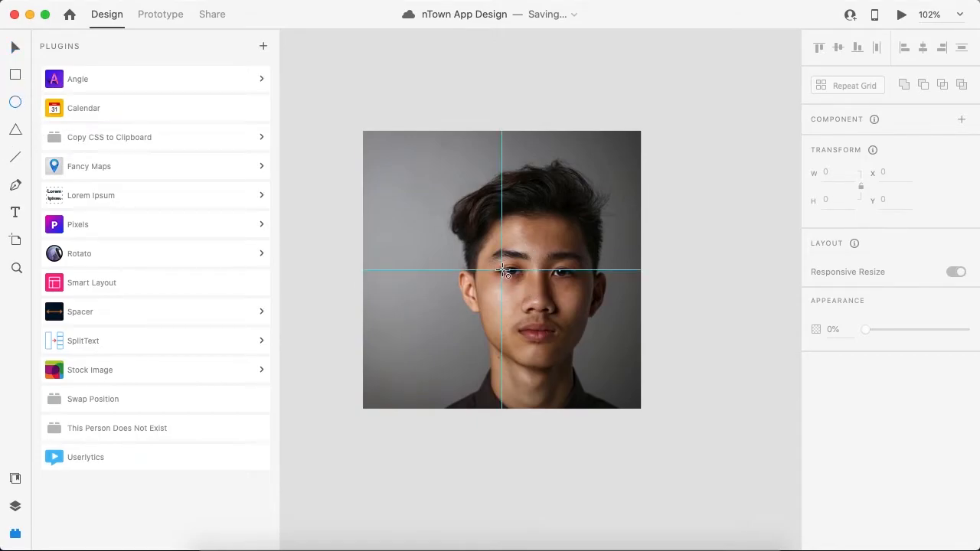
- Mask the pasted portrait with an ellipse via Mask with Shape to make a circular avatar
left_click(15, 101)
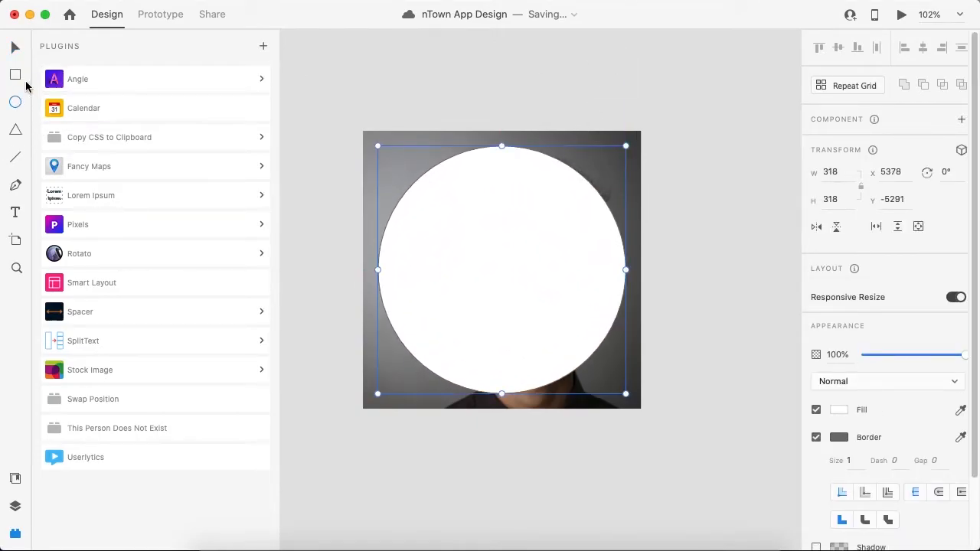
right_click(503, 268)
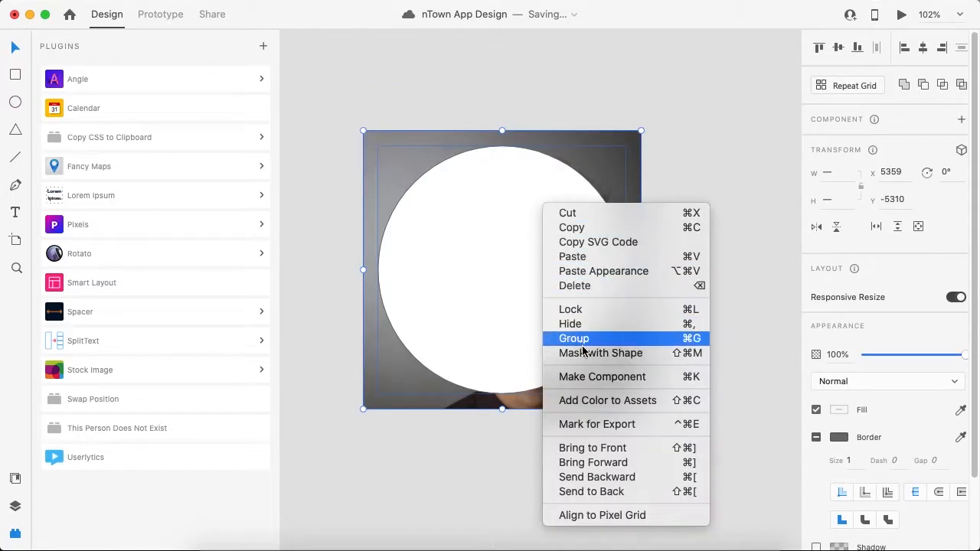
left_click(601, 352)
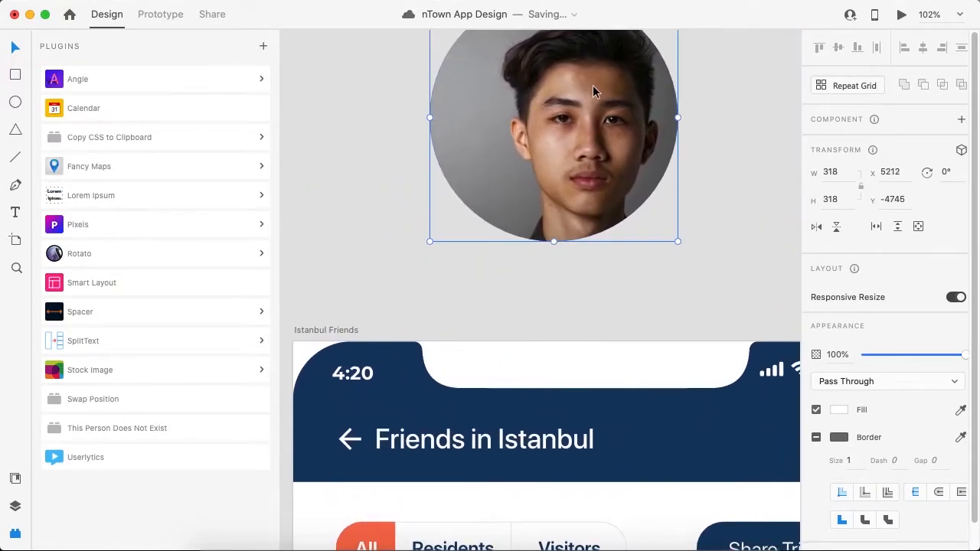
scroll("down", 3)
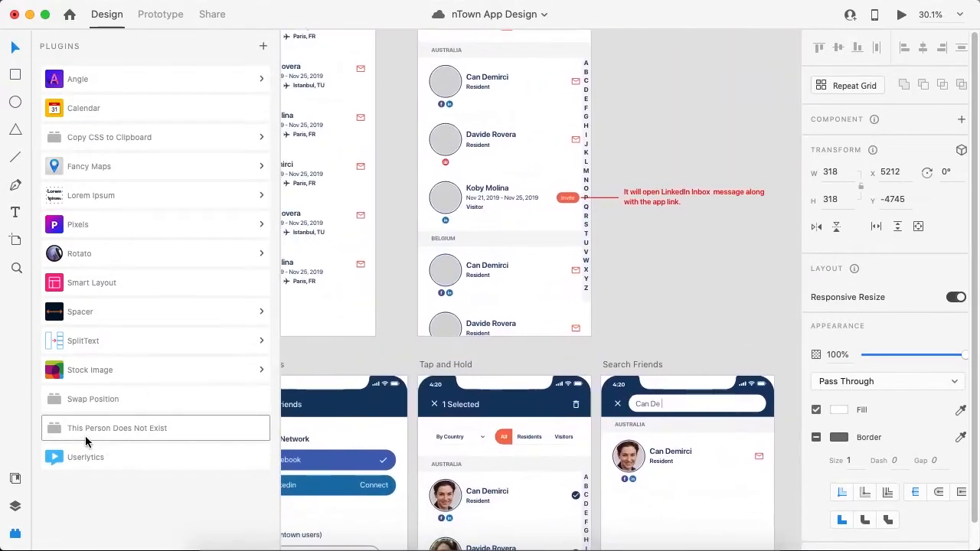
mouse_move(89, 438)
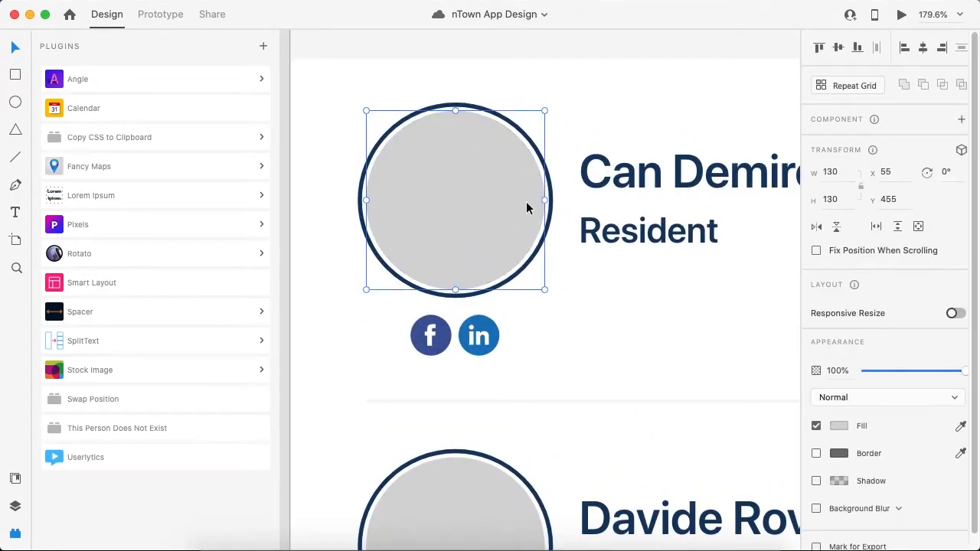
mouse_move(468, 157)
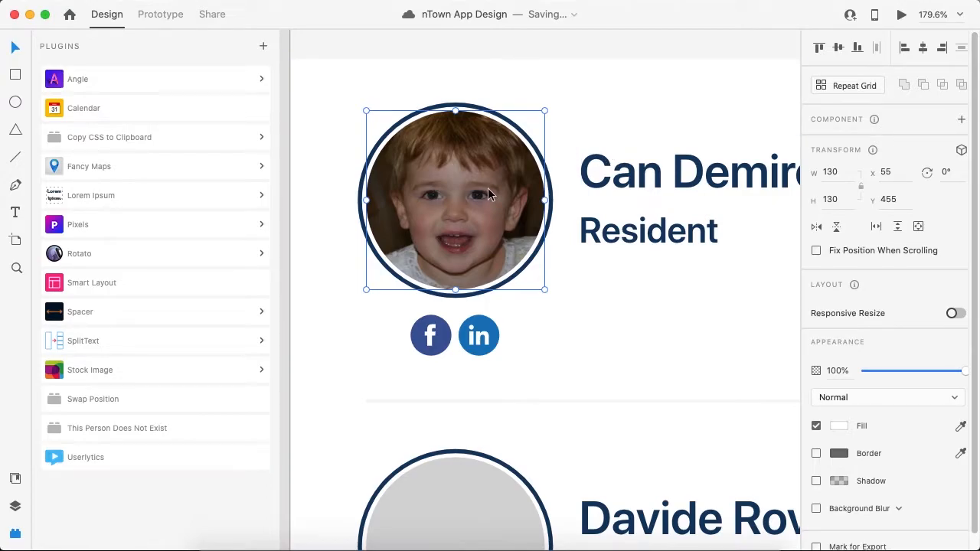
mouse_move(490, 190)
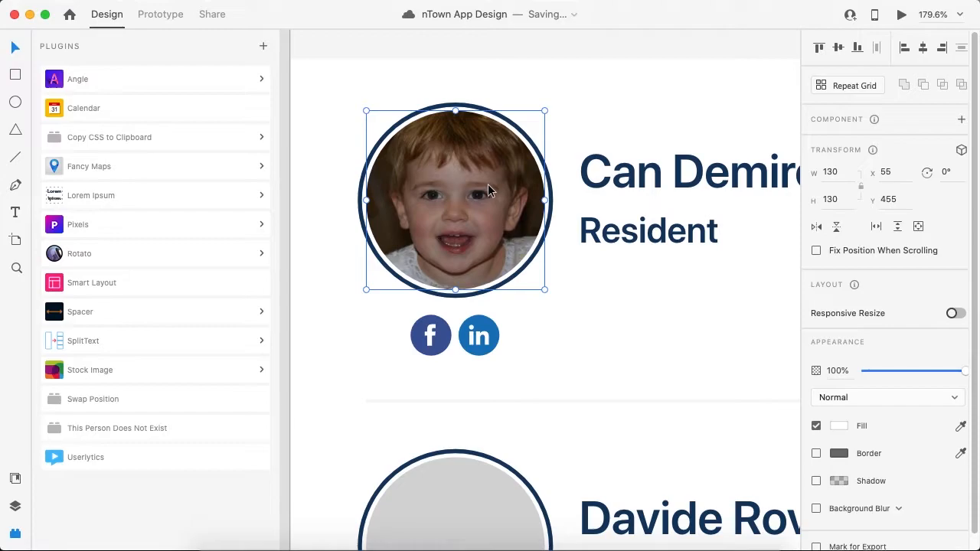
- Regenerate Can Demirci's avatar face with This Person Does Not Exist and confirm the fill
left_click(116, 428)
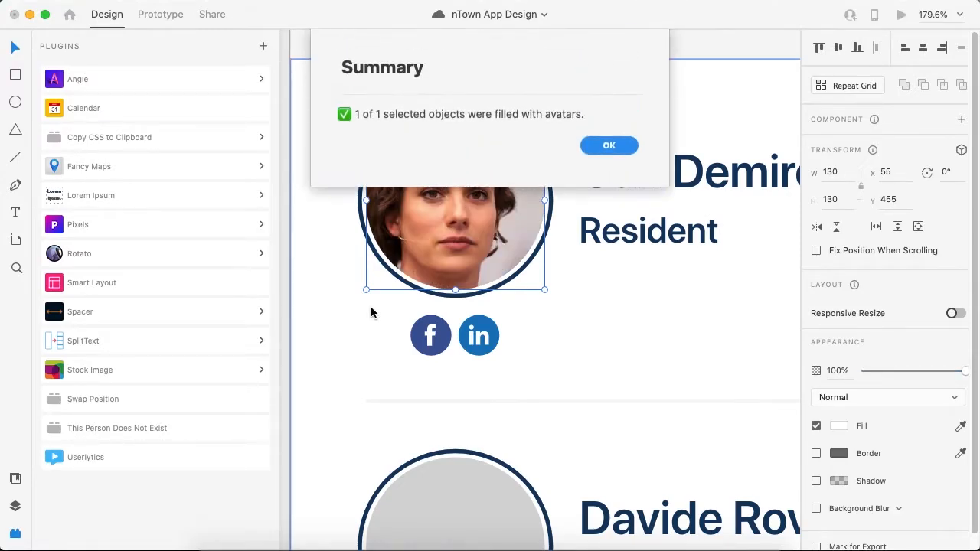
left_click(610, 145)
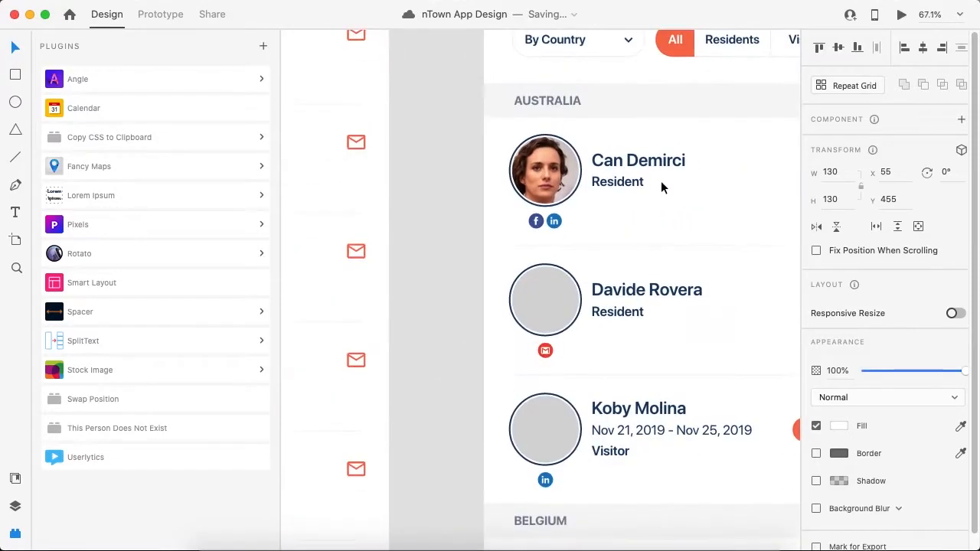
- Fill the four selected avatar circles with generated faces and confirm the summary
scroll("down", 3)
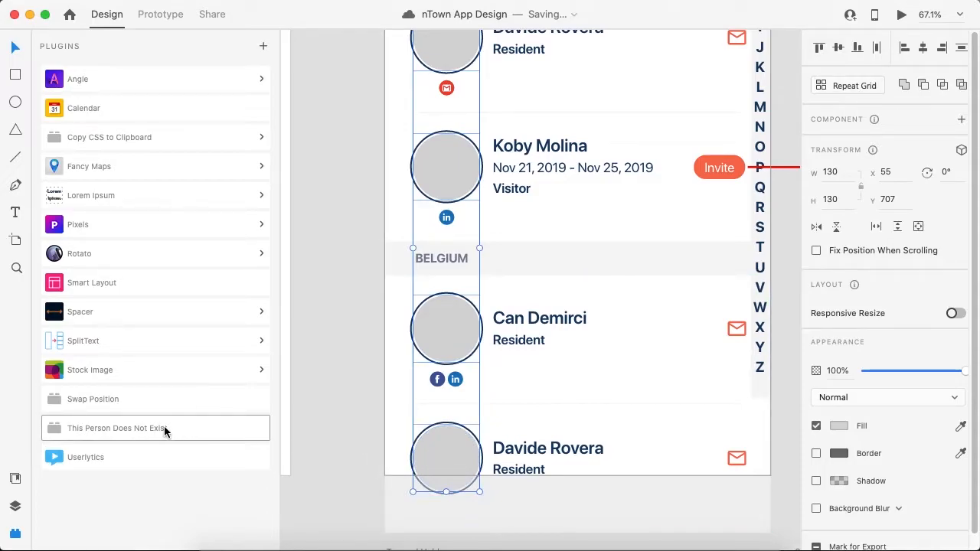
mouse_move(325, 288)
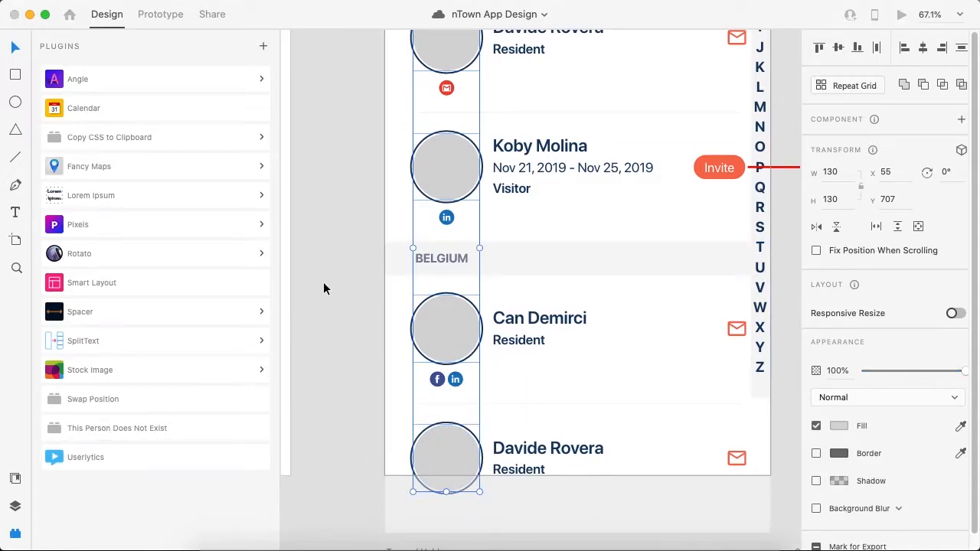
left_click(116, 429)
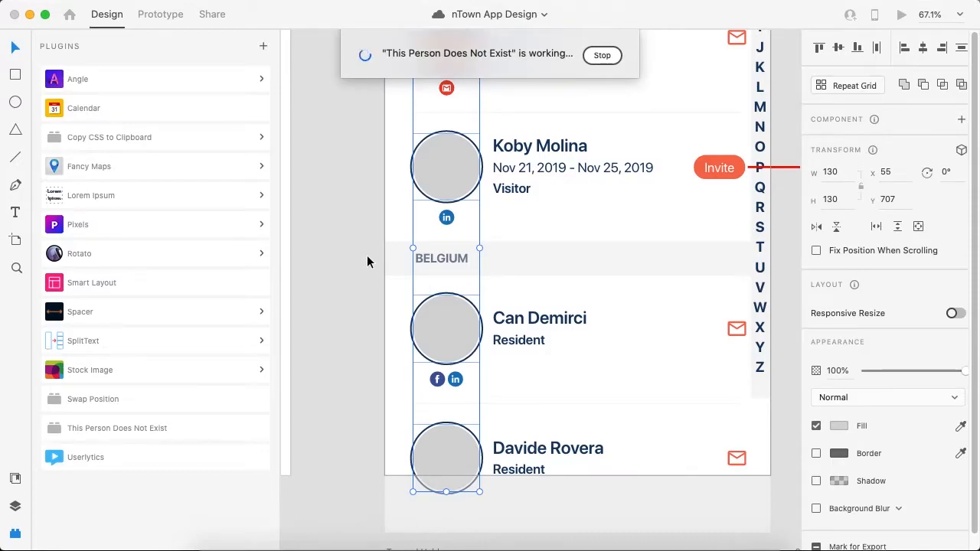
mouse_move(152, 441)
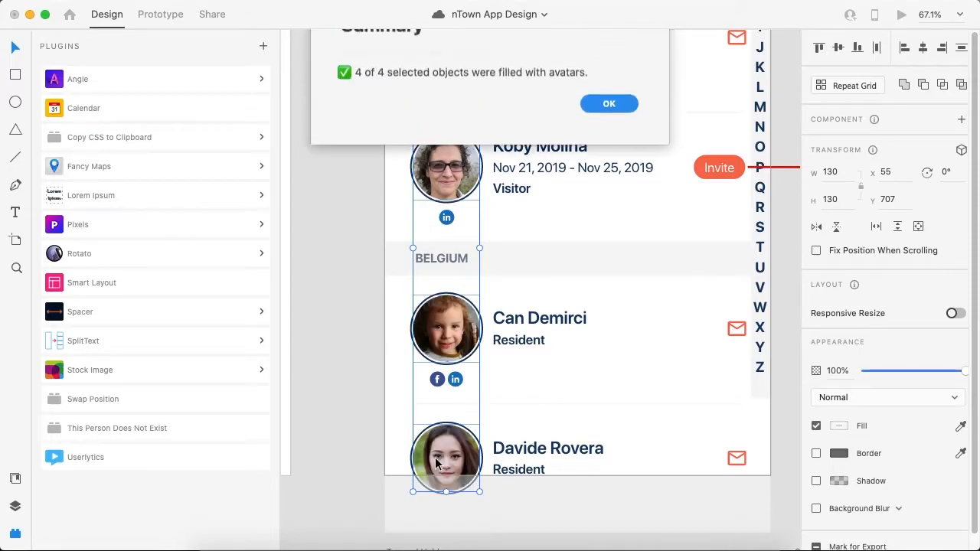
left_click(610, 105)
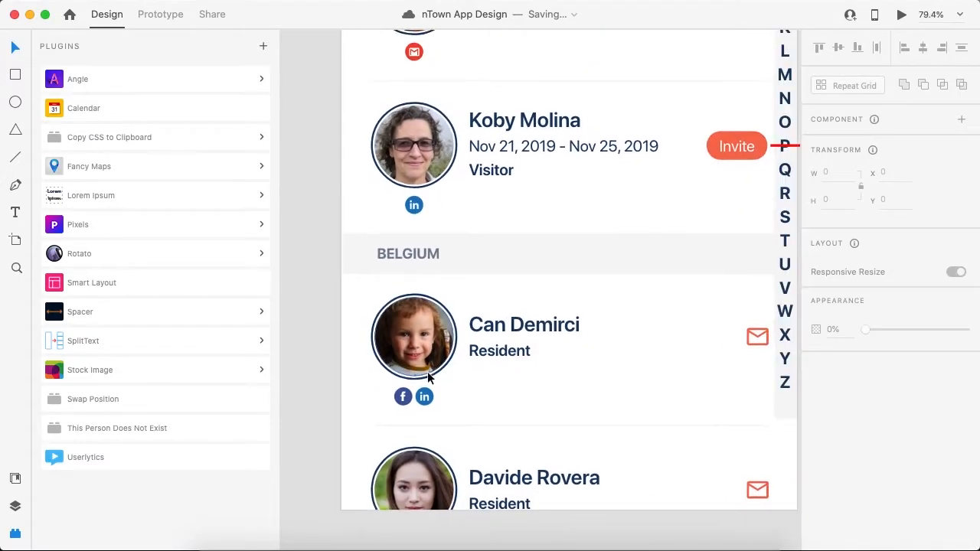
- Give Can Demirci's avatar under BELGIUM a new generated face and confirm
left_click(413, 337)
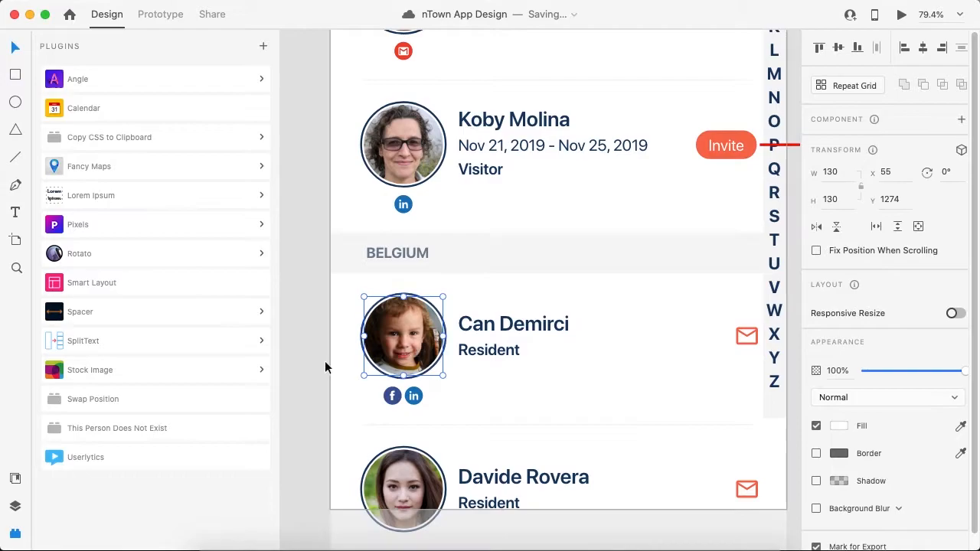
left_click(116, 429)
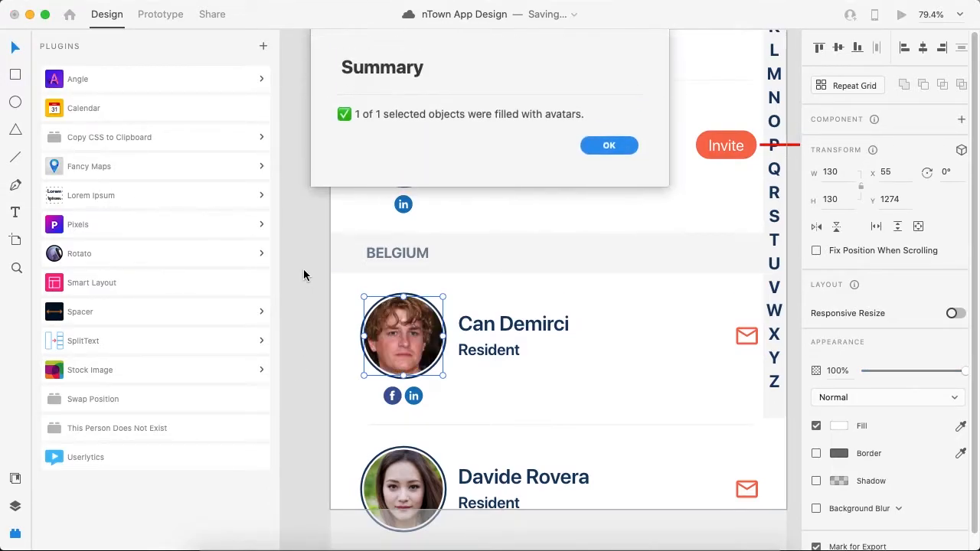
left_click(610, 146)
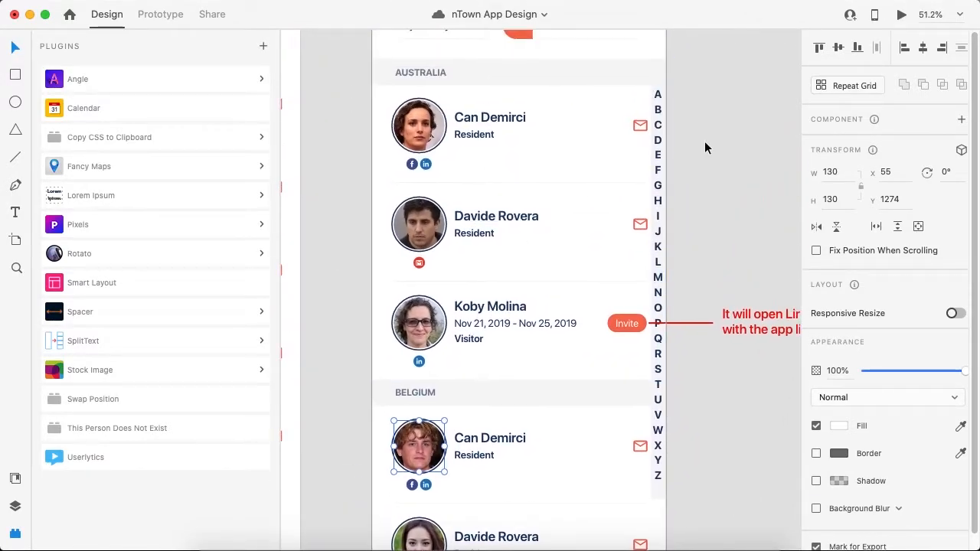
- Navigate the canvas back to the masked circular portrait photo
left_click(704, 147)
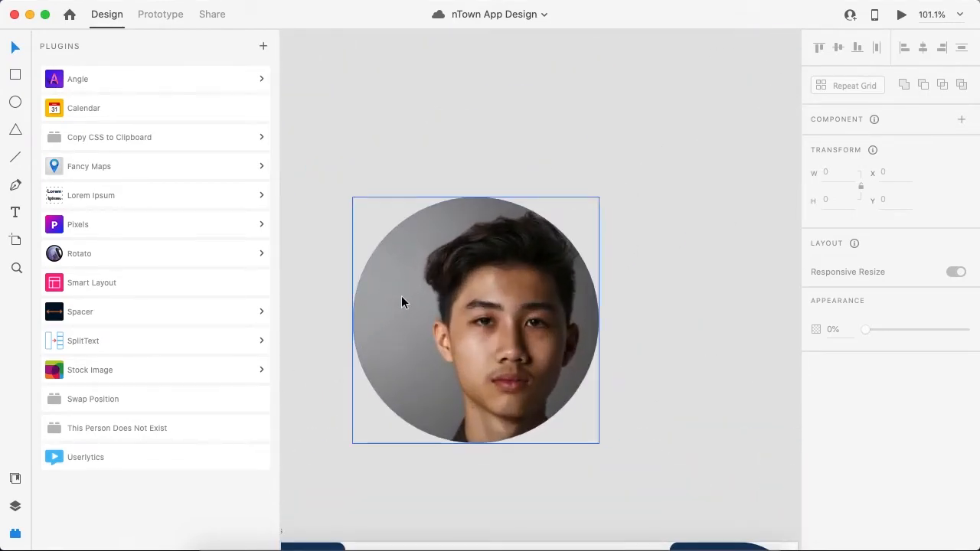
mouse_move(416, 334)
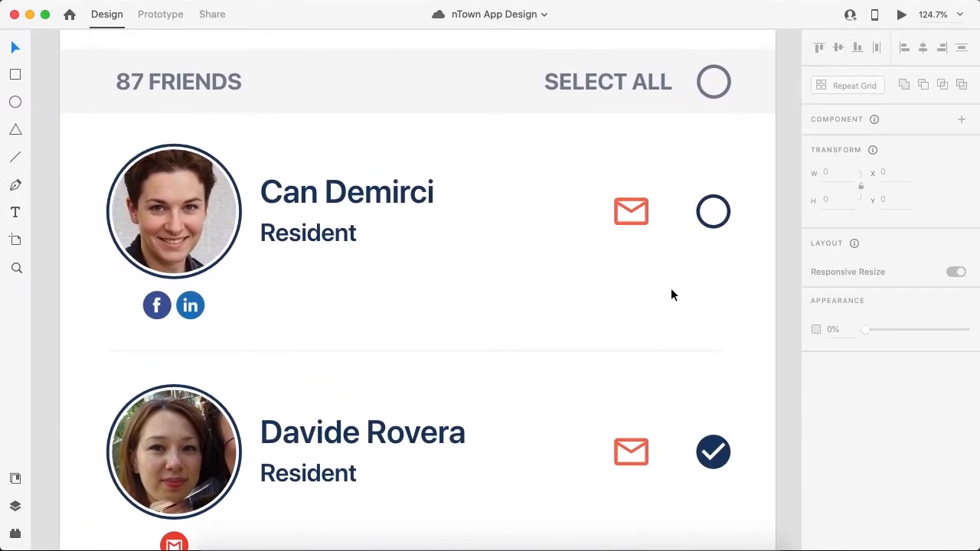
- Select the checked circle in the second friends row and drag it toward the first row by hand
left_click(714, 212)
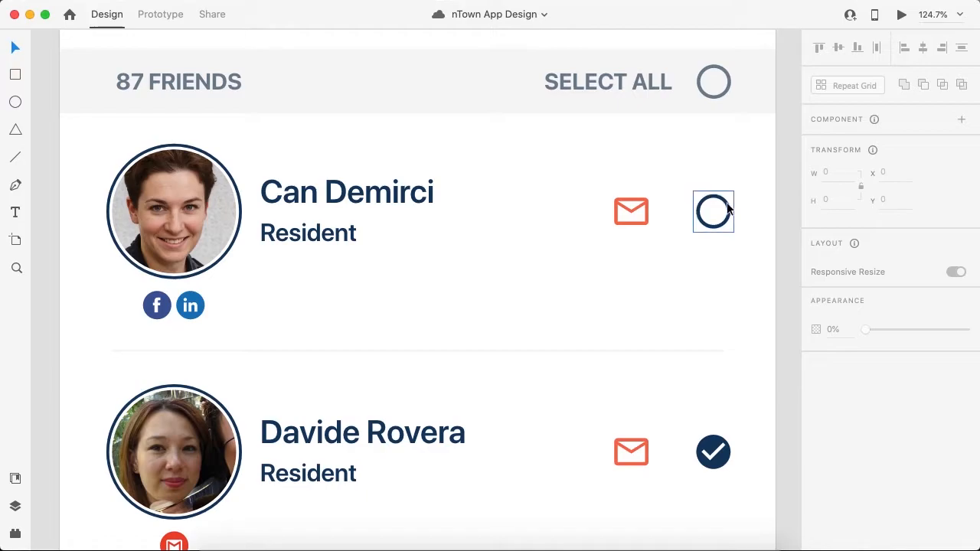
left_click(714, 212)
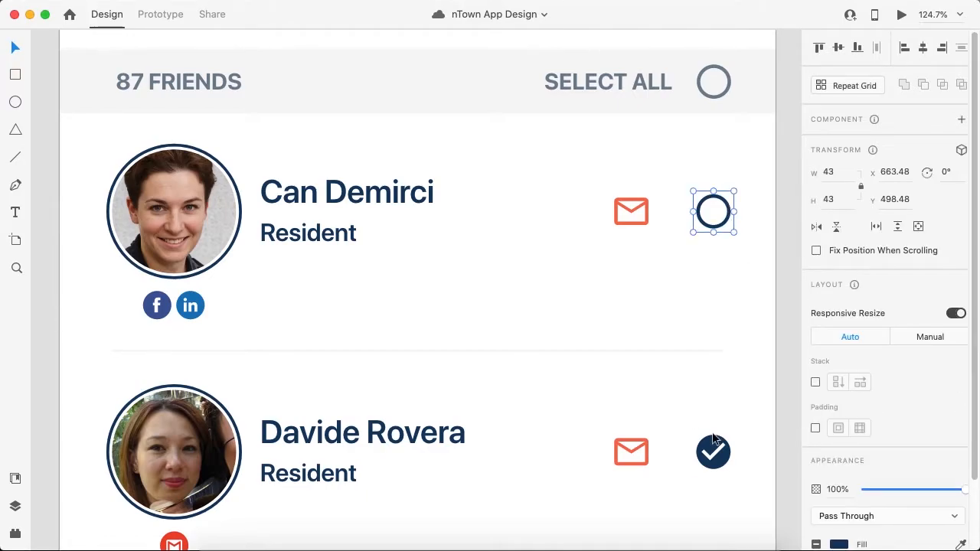
mouse_move(714, 212)
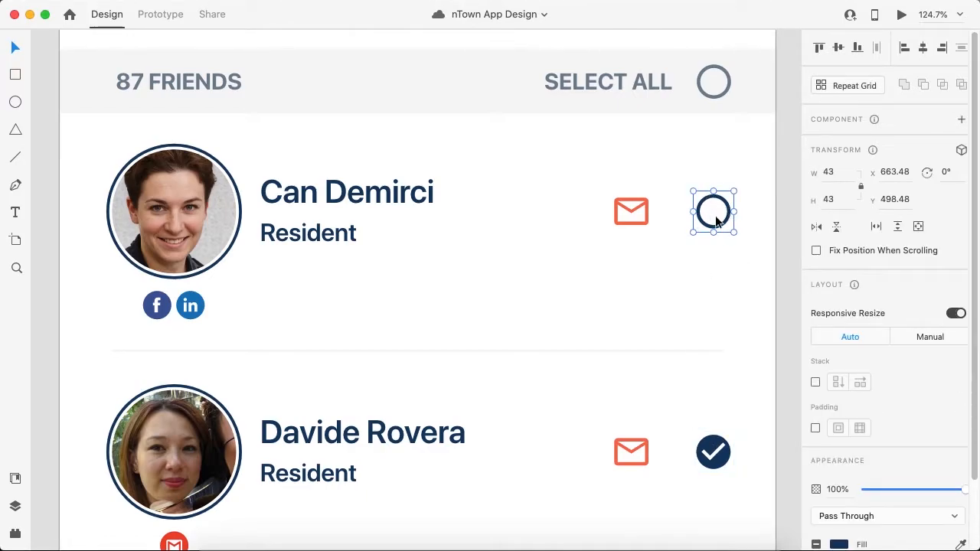
left_click(714, 451)
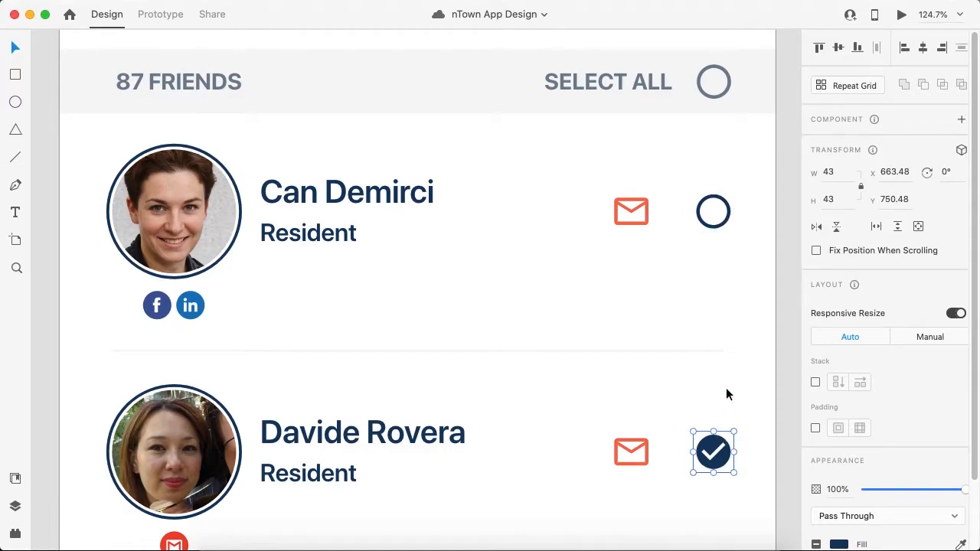
scroll("down", 3)
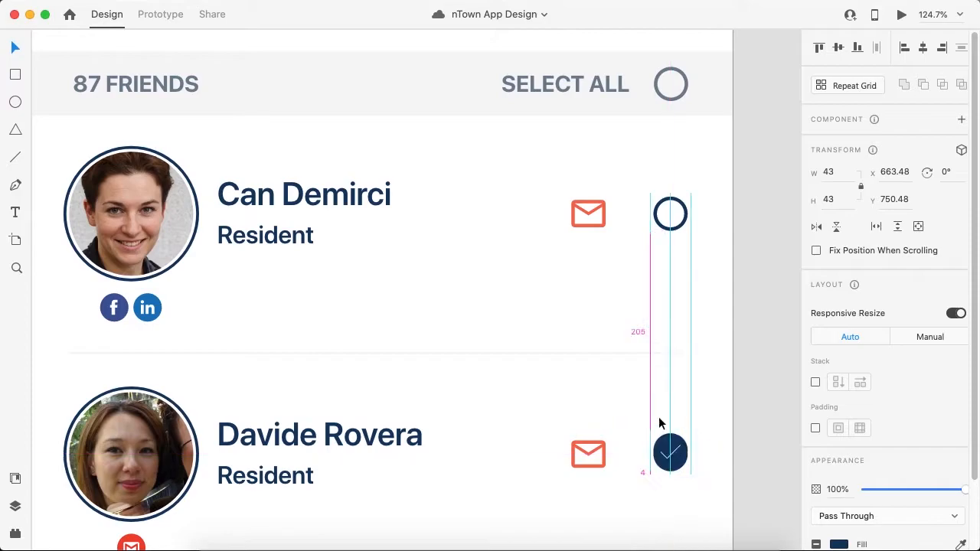
left_click_drag(671, 452, 554, 282)
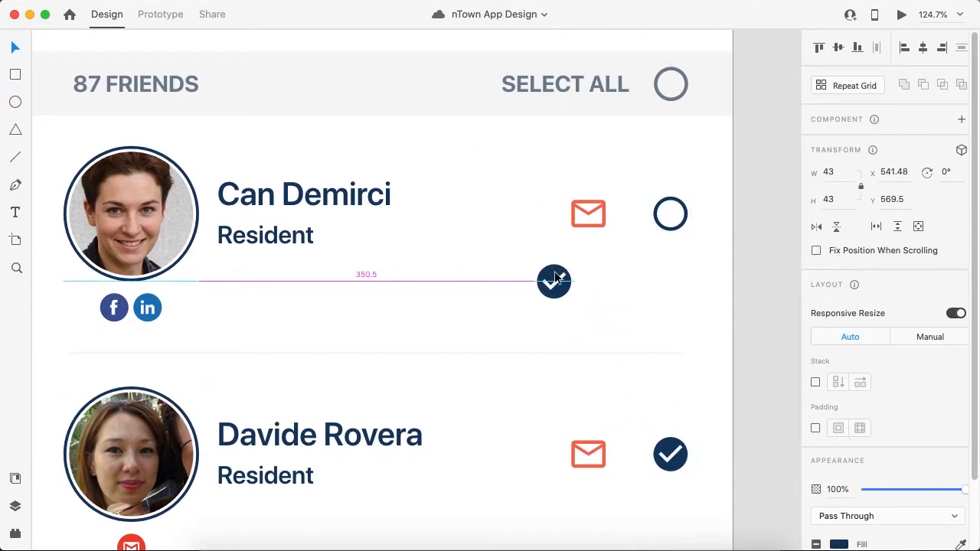
left_click_drag(554, 282, 638, 343)
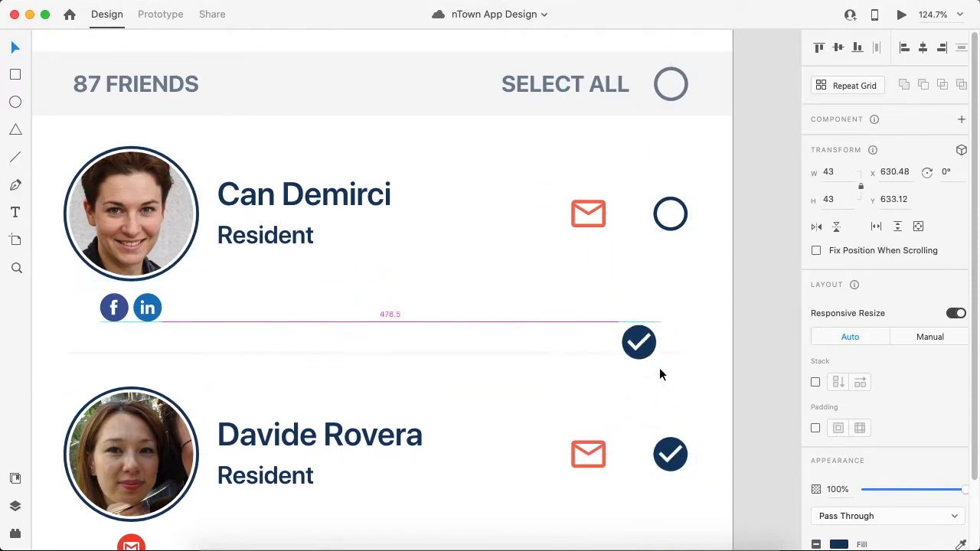
left_click_drag(639, 343, 582, 287)
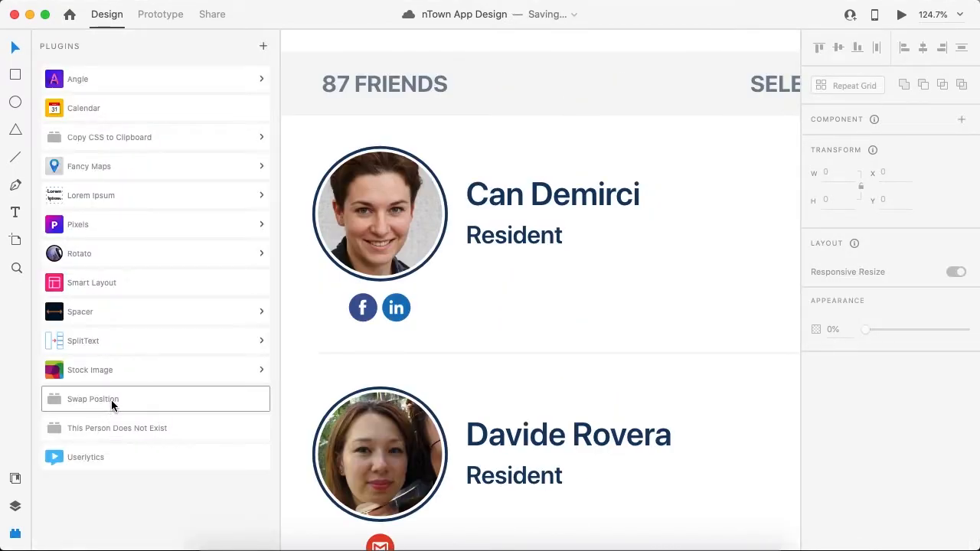
mouse_move(172, 184)
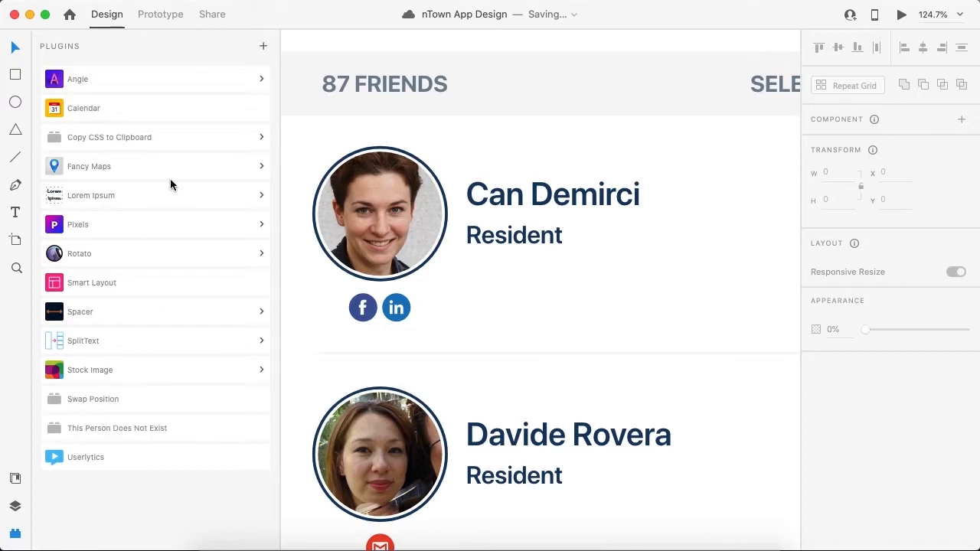
- Search the plugin marketplace's Browse list for "swap posit" and check the Swap Position result
left_click(264, 46)
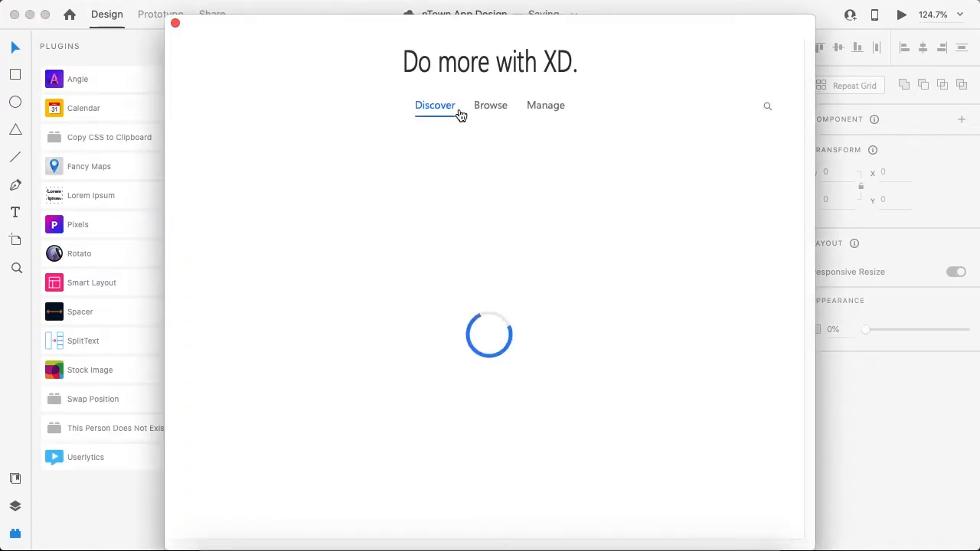
left_click(490, 105)
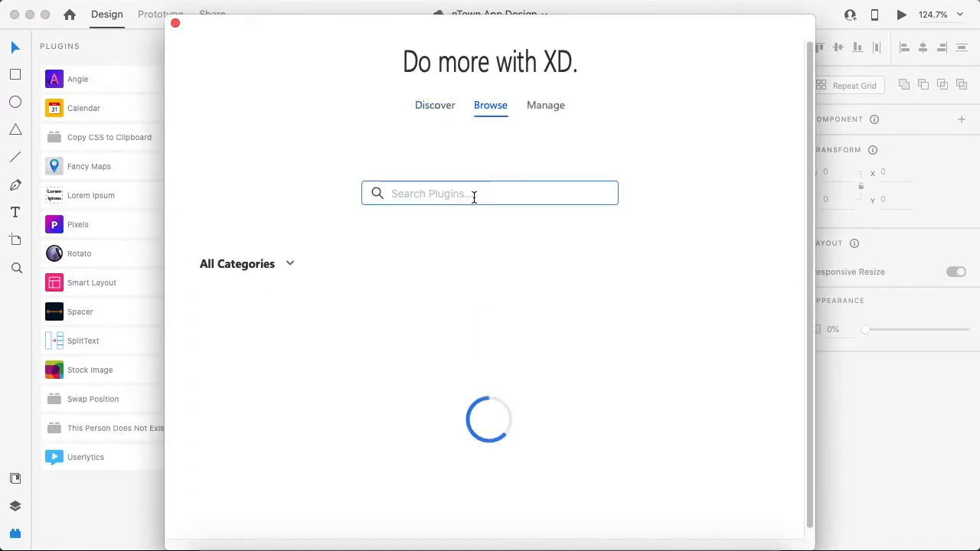
type("swap posit")
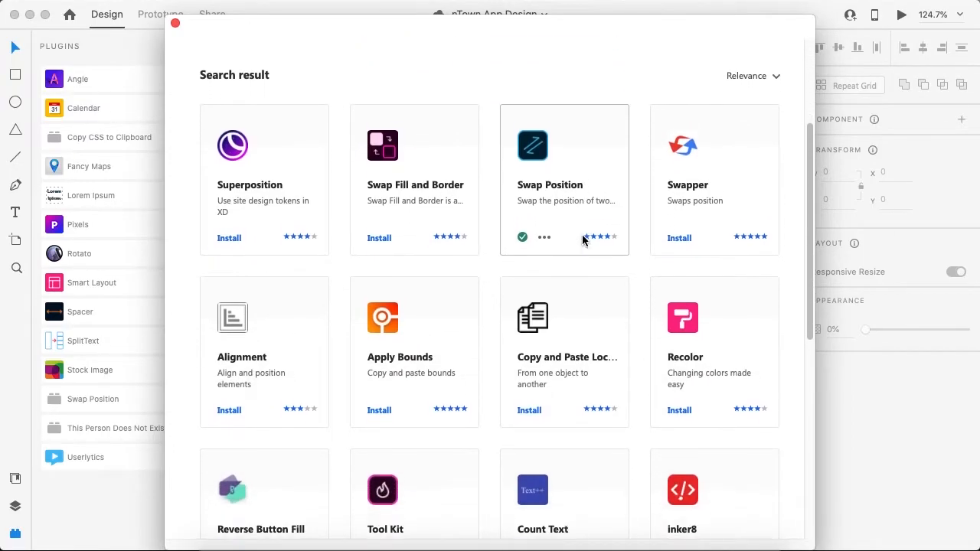
scroll("down", 3)
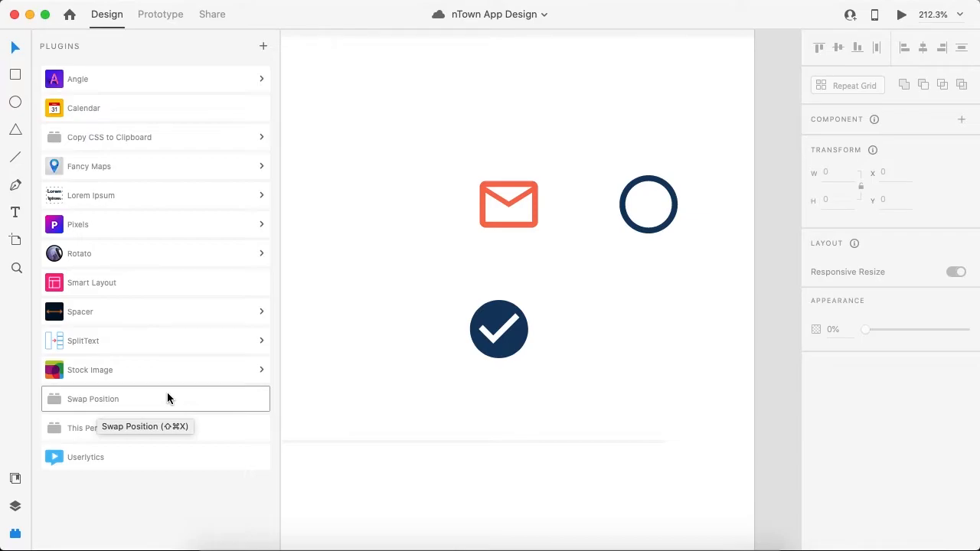
mouse_move(605, 321)
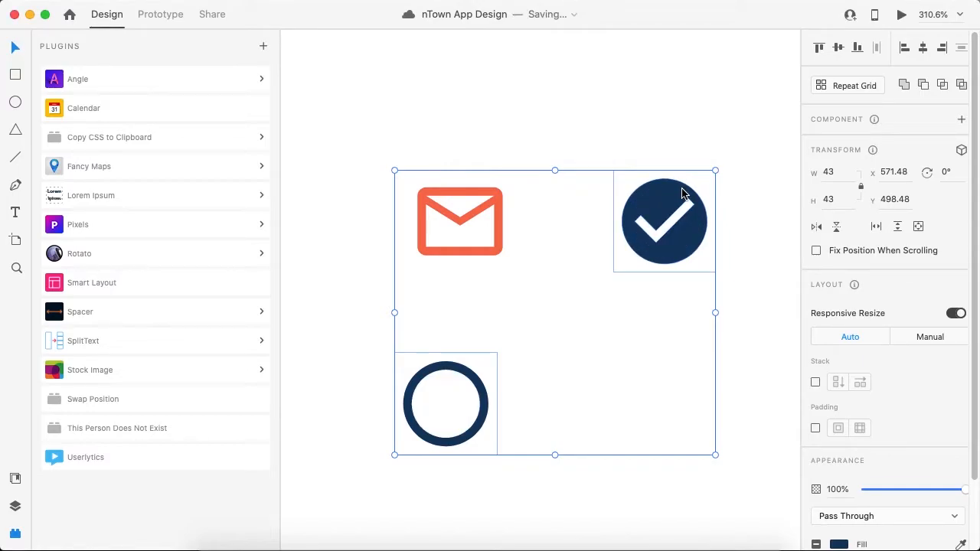
- Deselect the swapped empty and checked circle icons after running Swap Position
left_click(446, 404)
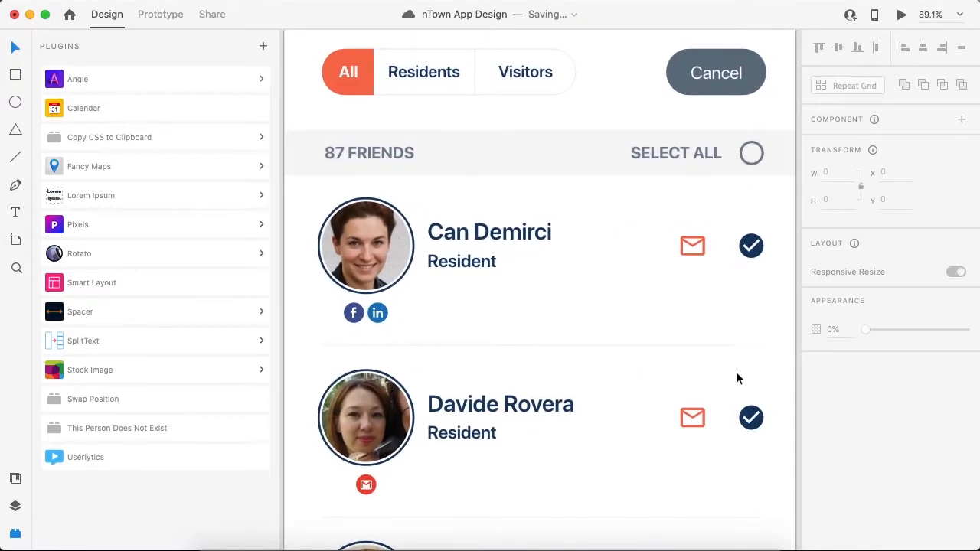
mouse_move(756, 233)
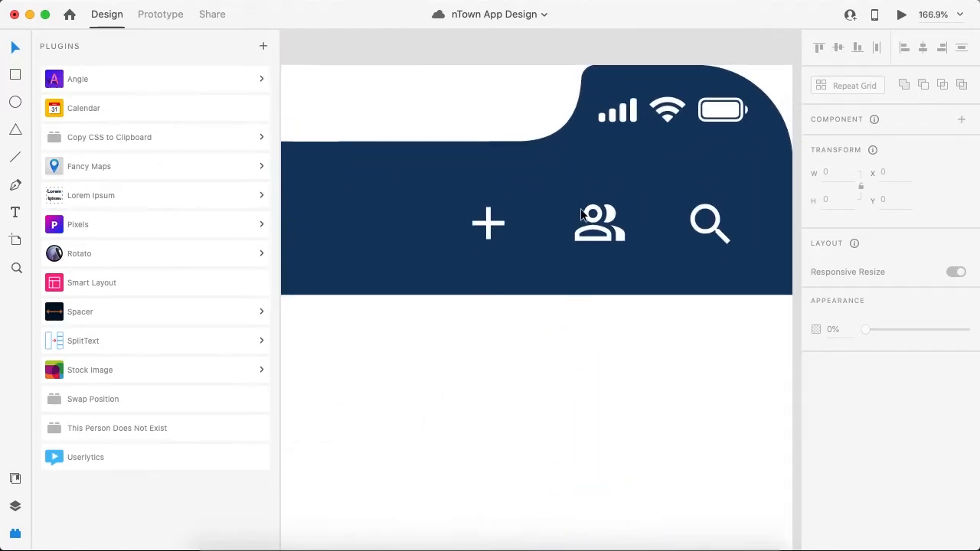
- Select the plus icon in the dark header toolbar for swapping
left_click(487, 223)
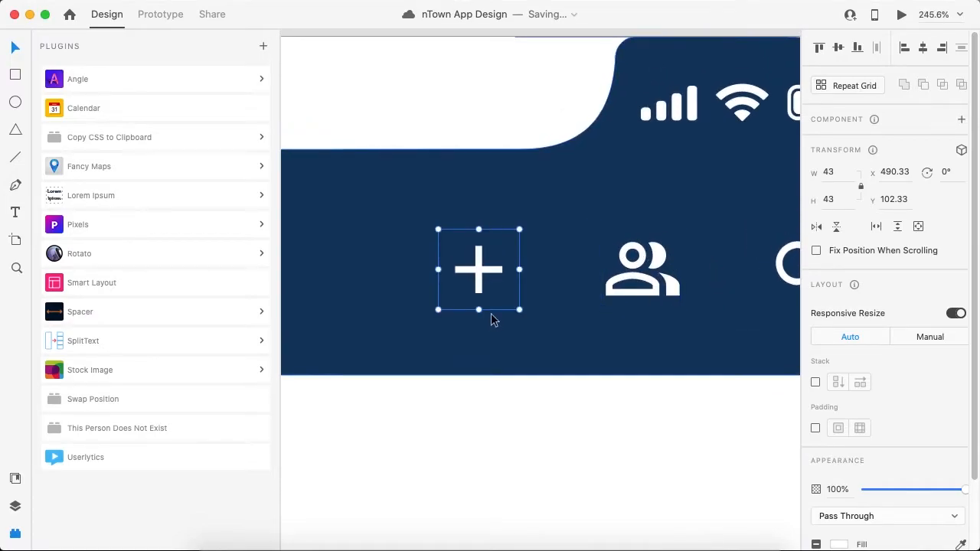
mouse_move(627, 290)
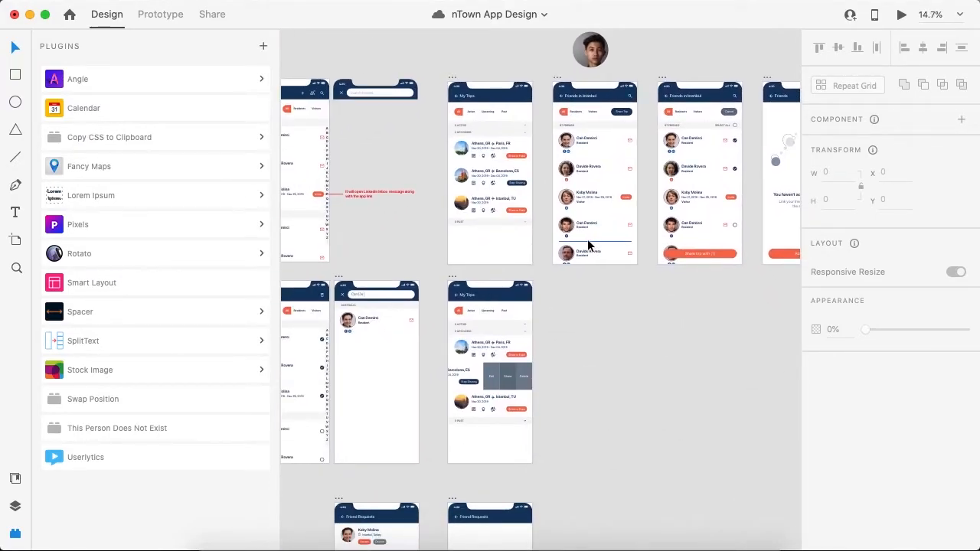
- Select the Linkedin and Facebook buttons on the Add Friends screen for Swap Position
scroll("down", 3)
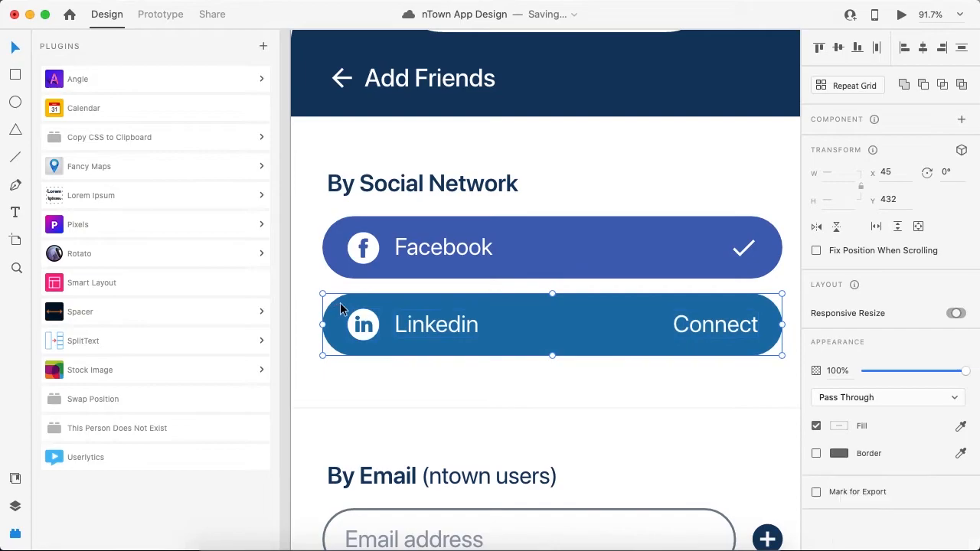
left_click(552, 246)
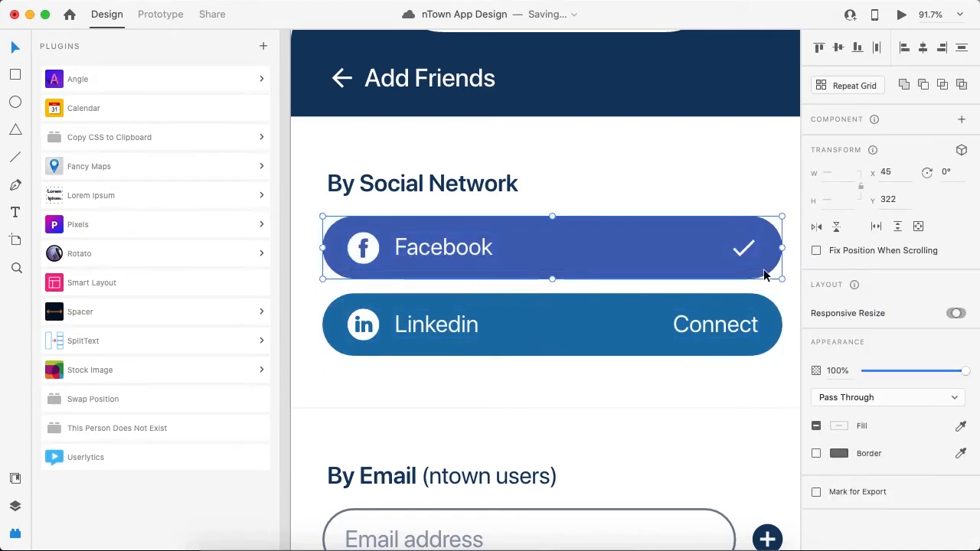
left_click(475, 324)
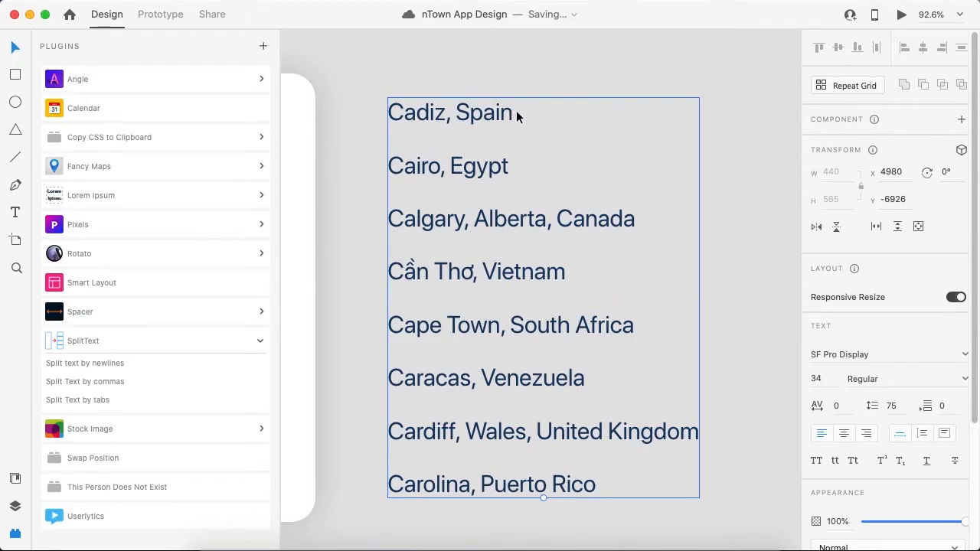
mouse_move(472, 178)
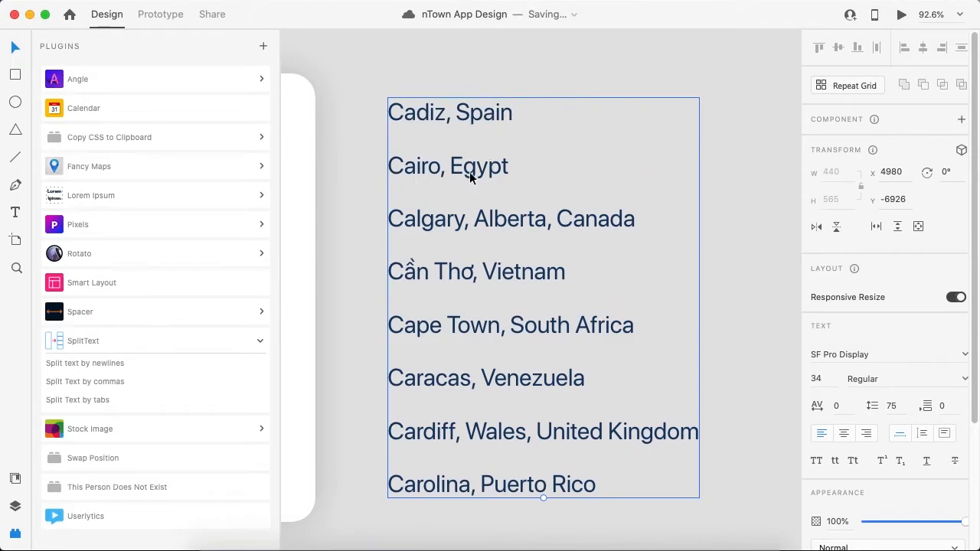
mouse_move(462, 246)
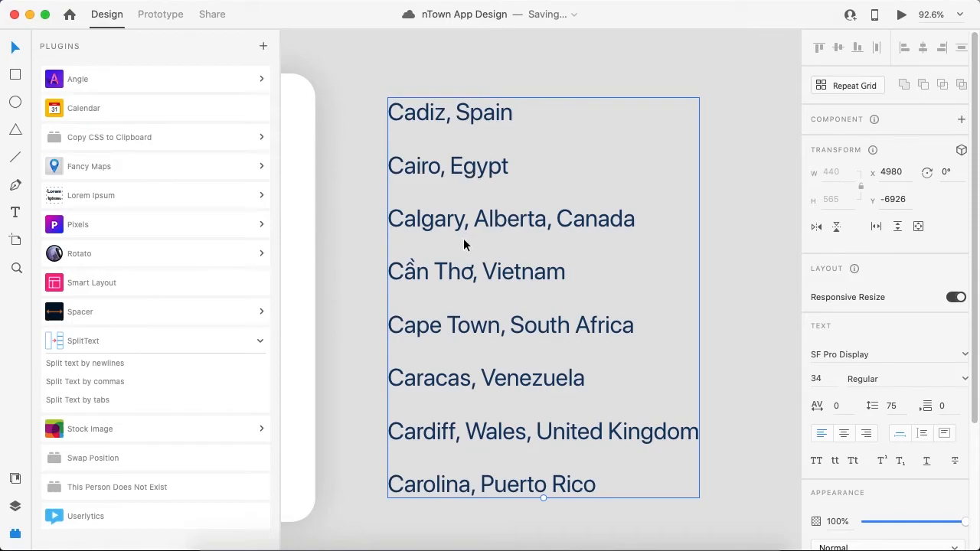
mouse_move(548, 388)
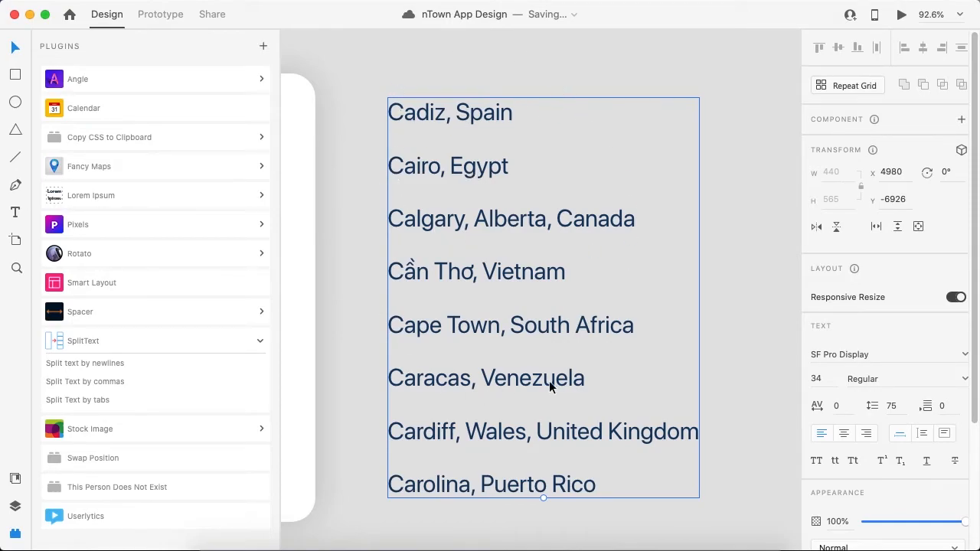
mouse_move(585, 381)
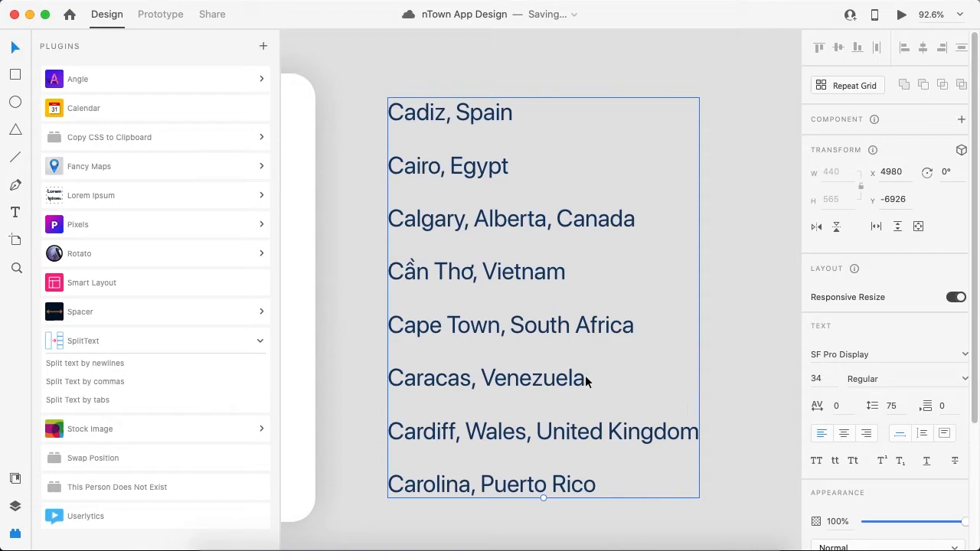
mouse_move(628, 381)
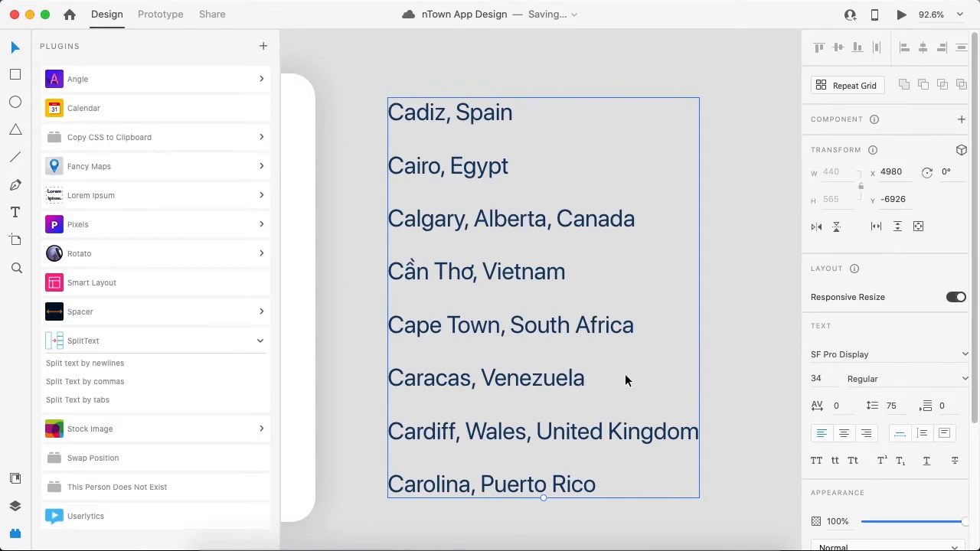
mouse_move(452, 549)
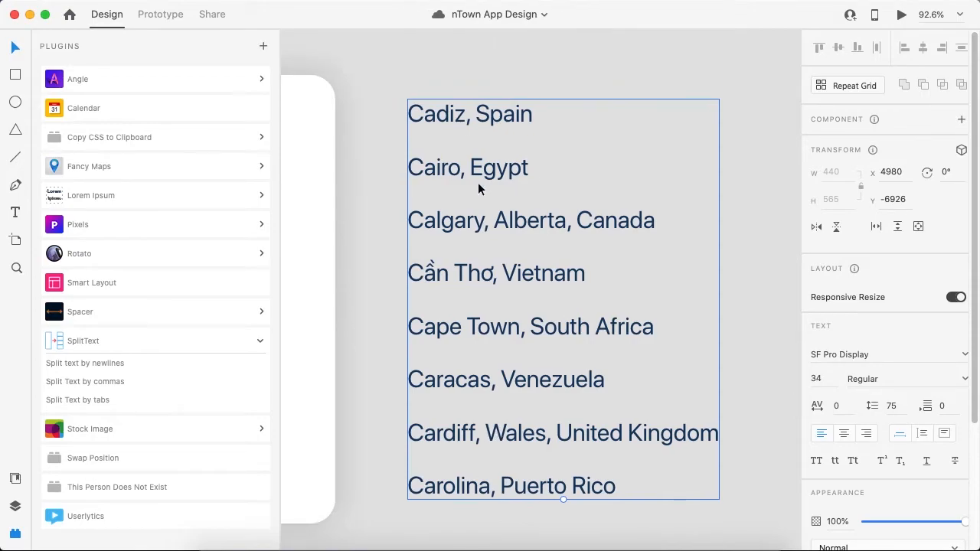
mouse_move(86, 363)
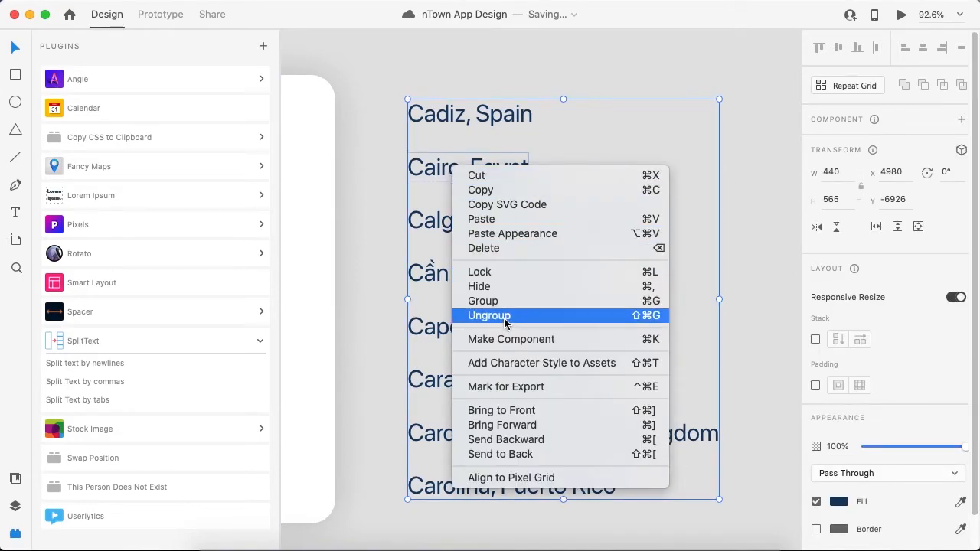
- Ungroup the split city names and select 'Cairo, Egypt' as its own text layer
left_click(489, 315)
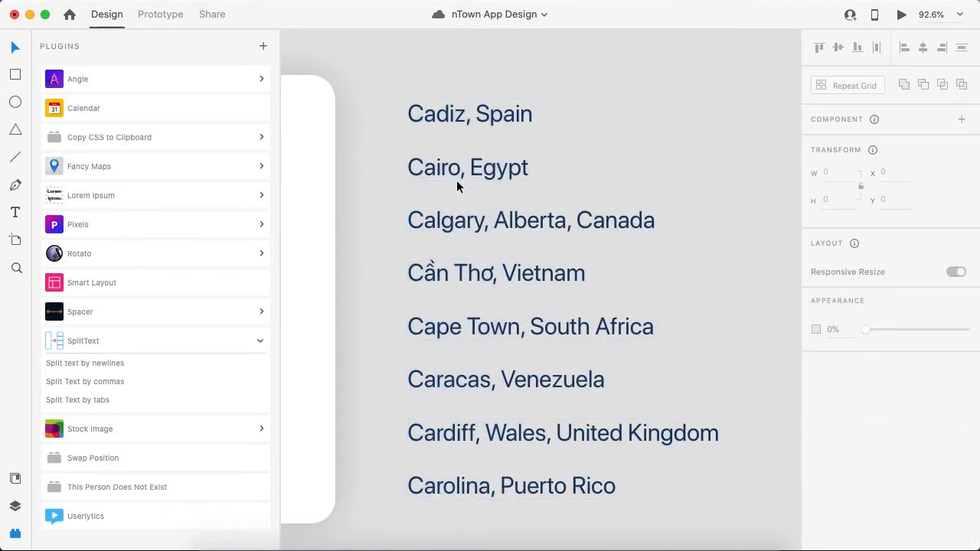
left_click(469, 167)
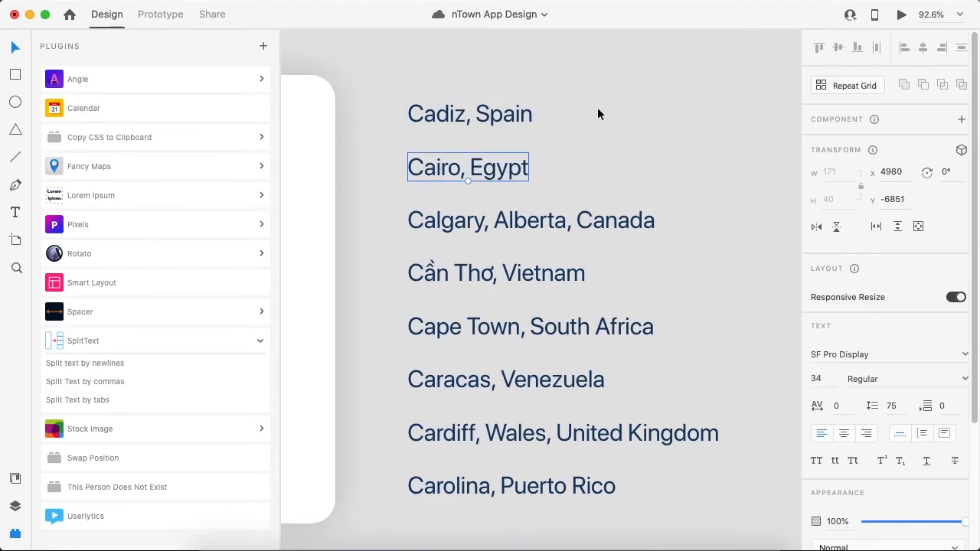
mouse_move(261, 352)
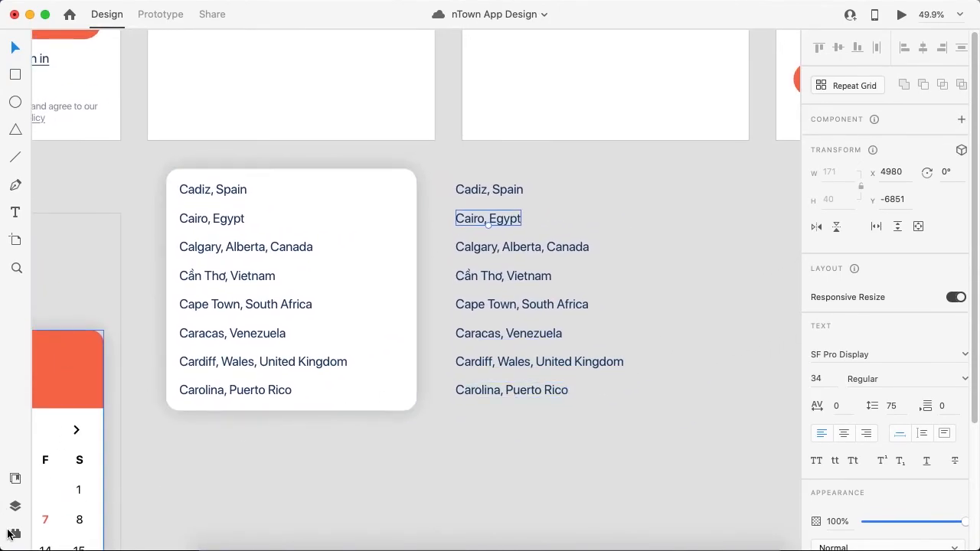
- Reopen the installed plugins list beside the city card and split city lines
left_click(15, 533)
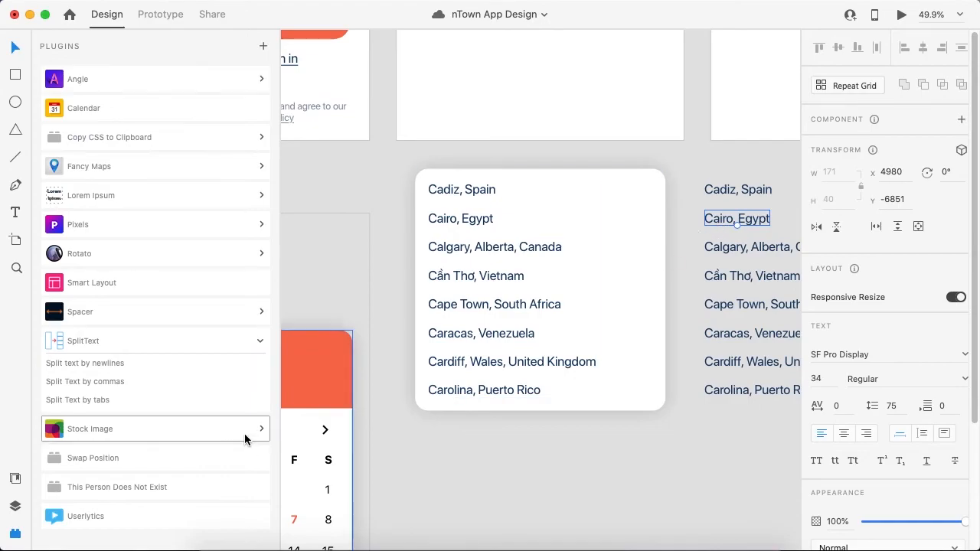
mouse_move(212, 458)
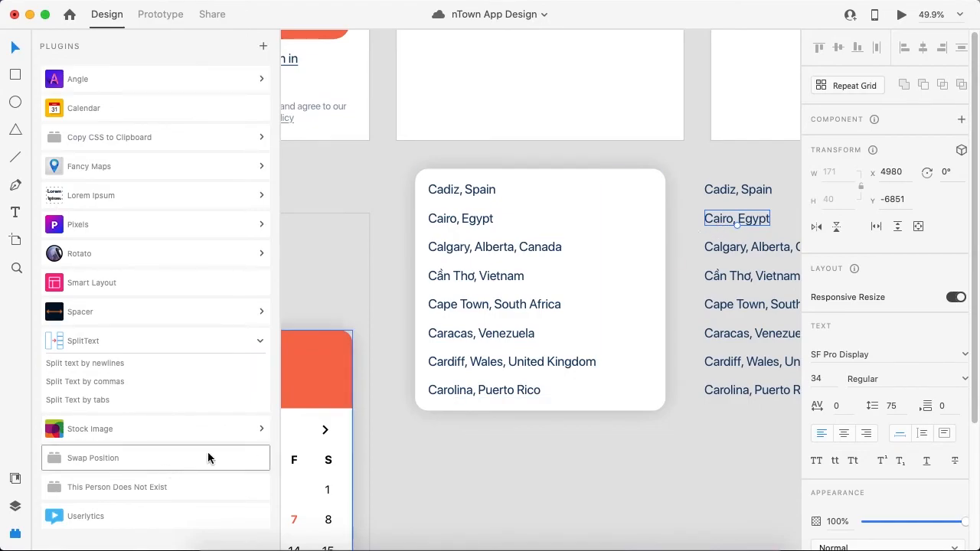
mouse_move(207, 456)
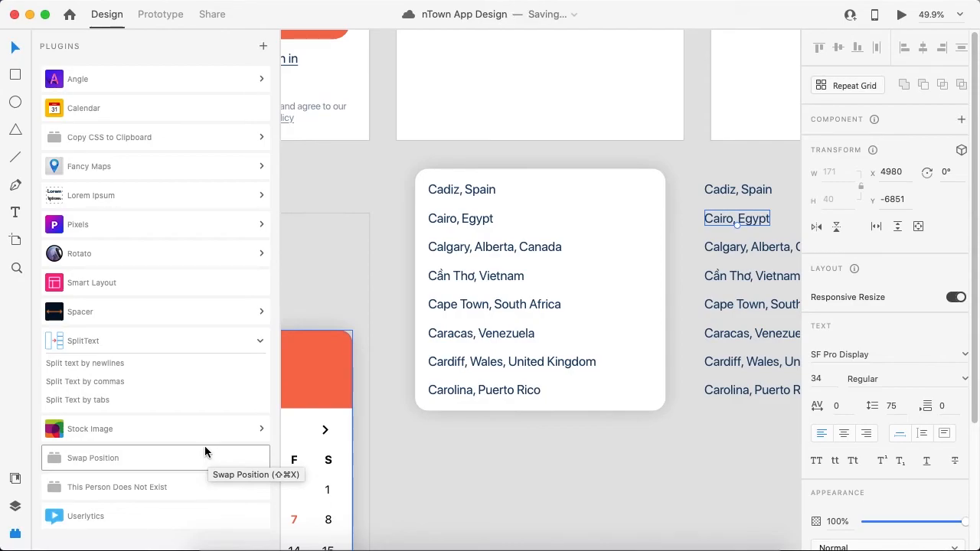
mouse_move(223, 449)
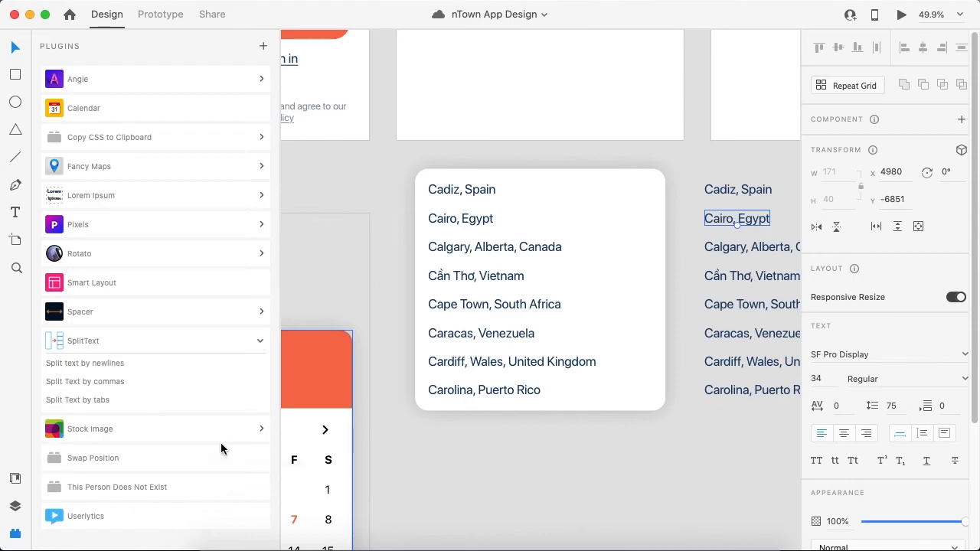